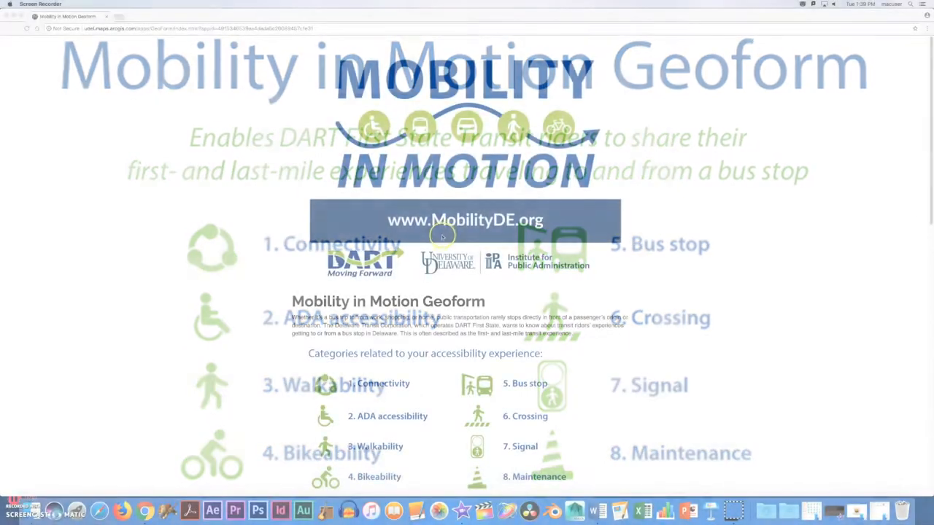
- Choose 3 Walkability as the entry's Category and New Castle County as its County
scroll(down, 3)
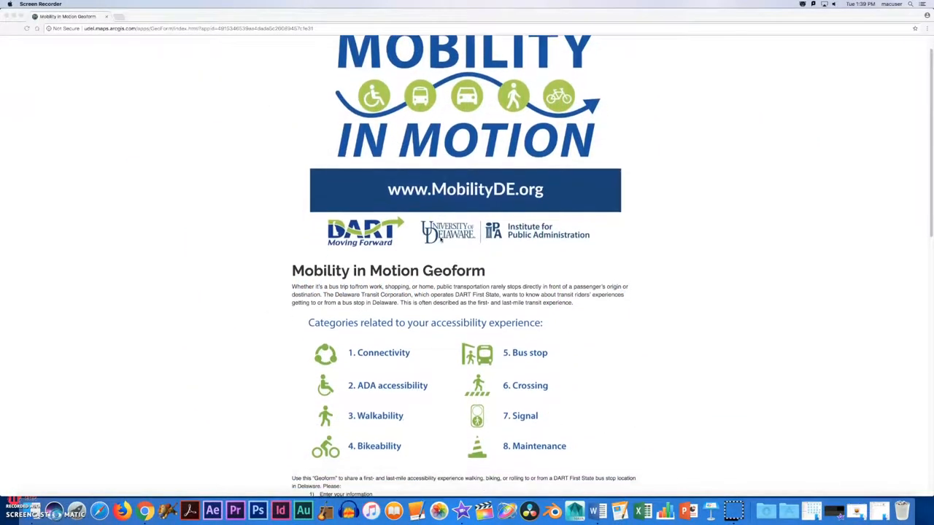
scroll(down, 3)
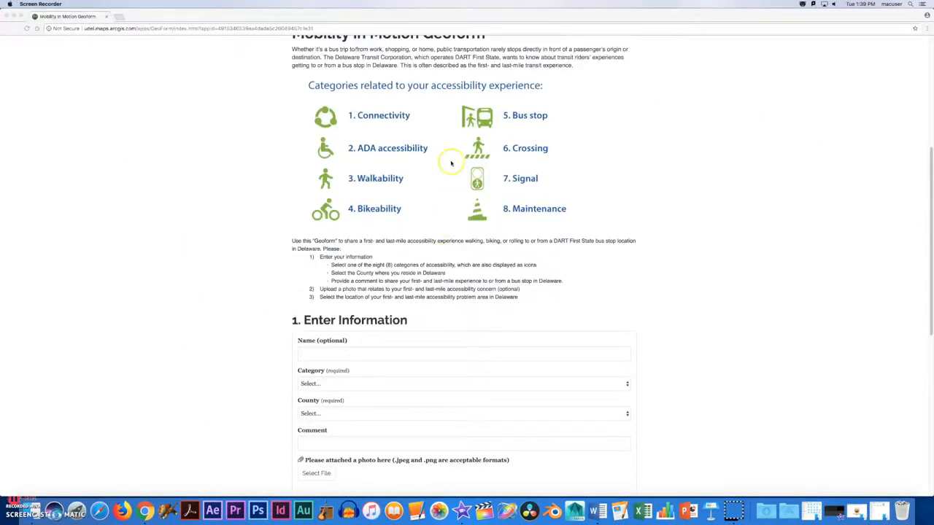
mouse_move(325, 181)
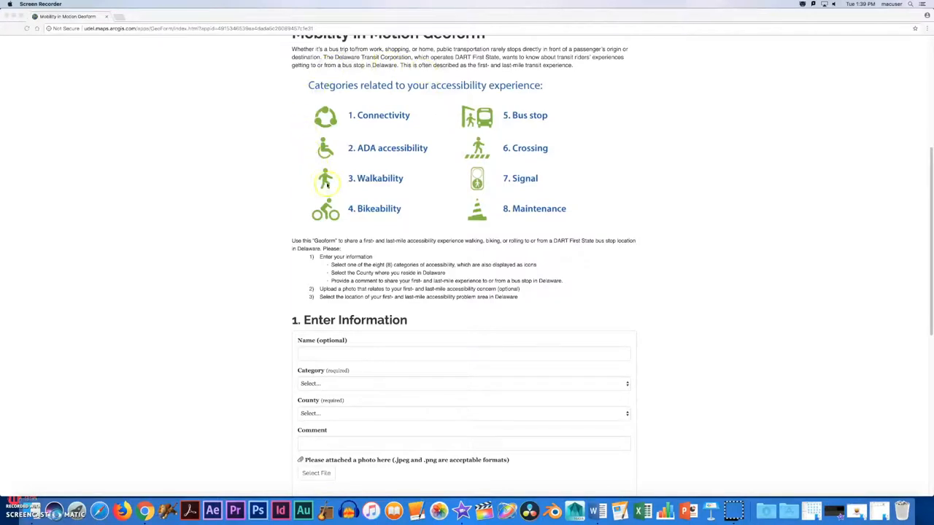
mouse_move(461, 77)
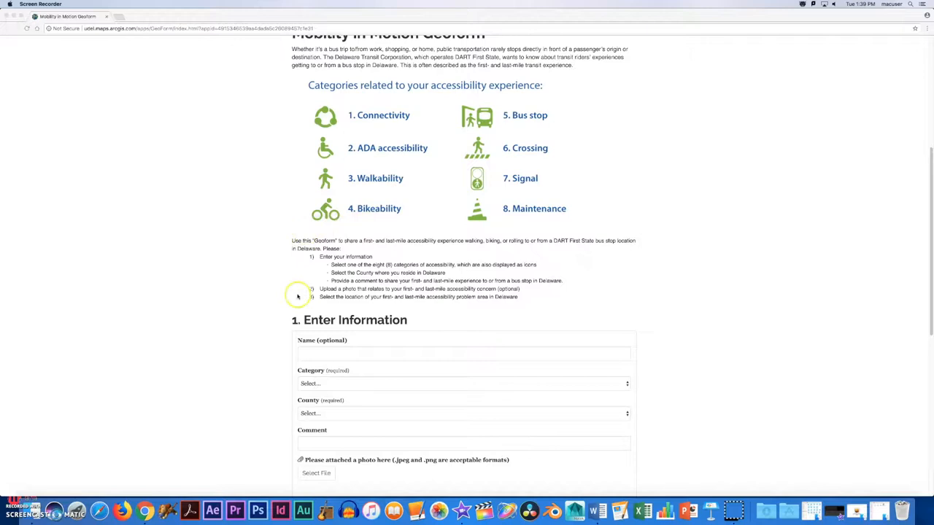
mouse_move(413, 232)
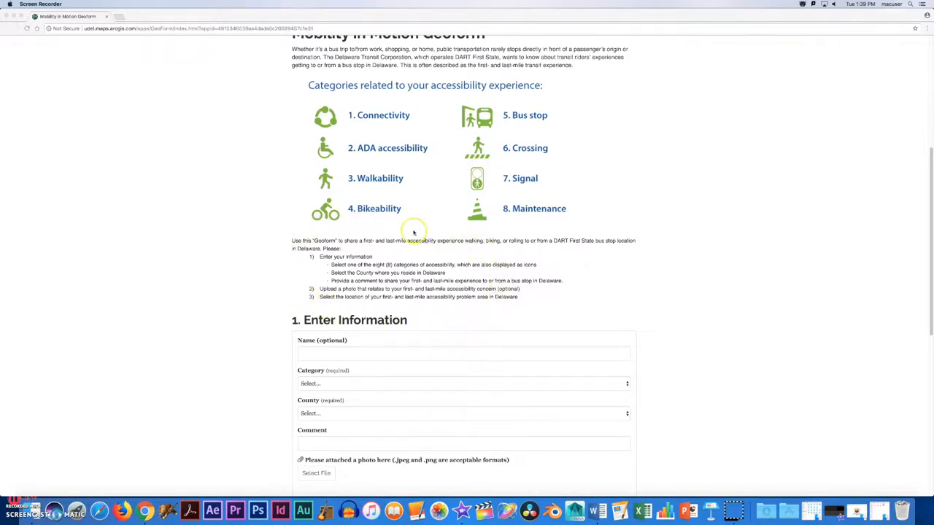
scroll(down, 3)
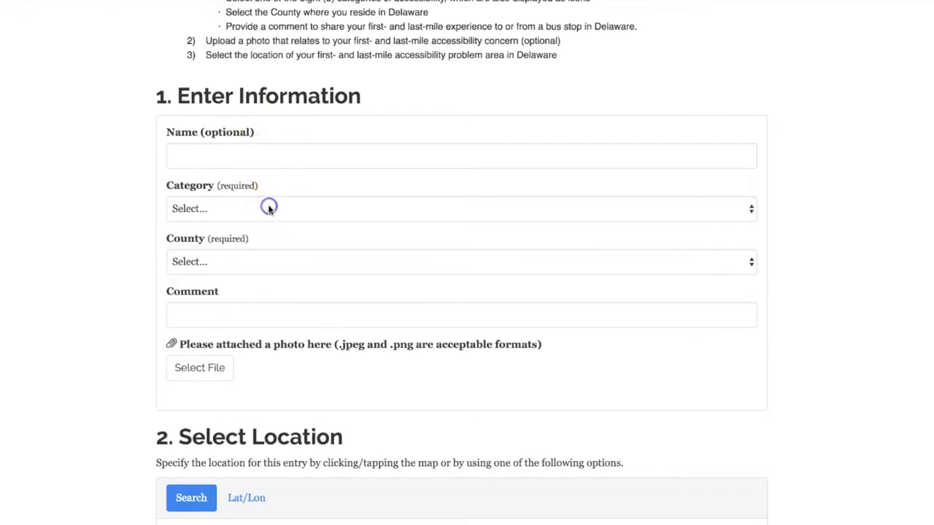
click(461, 208)
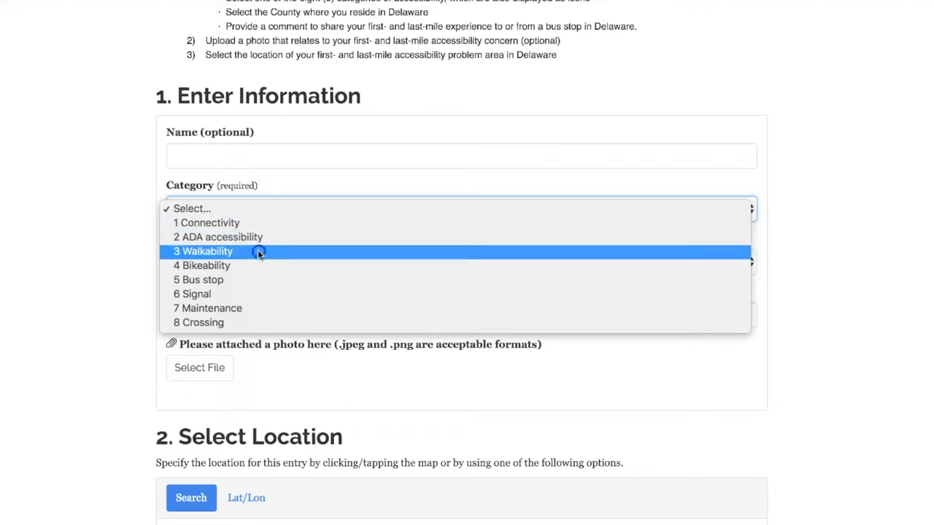
click(208, 251)
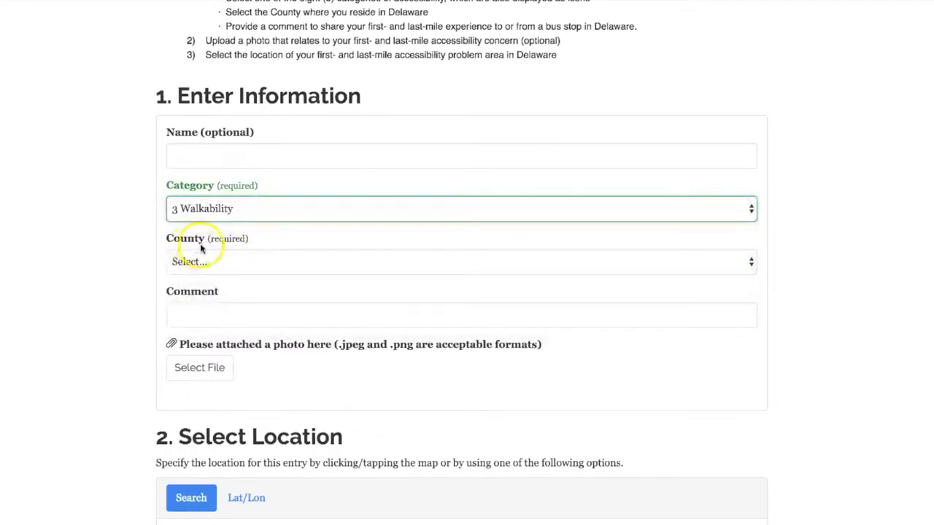
click(461, 262)
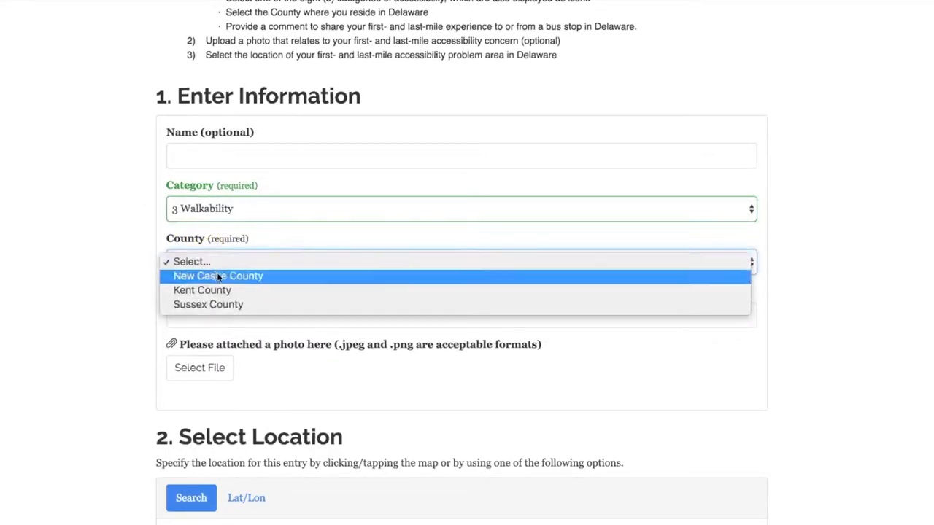
click(218, 276)
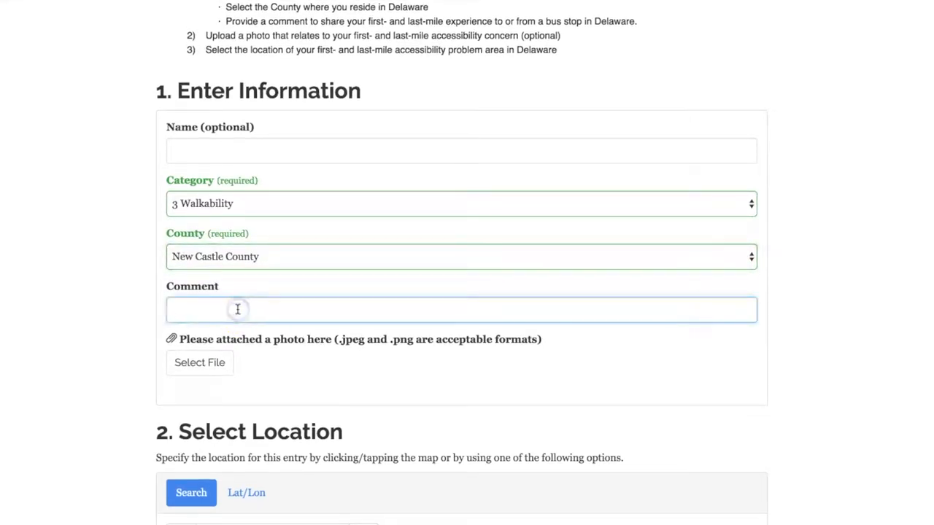
- Enter the comment "There is no sidewalk leading up to the bus stop."
text(There is no s)
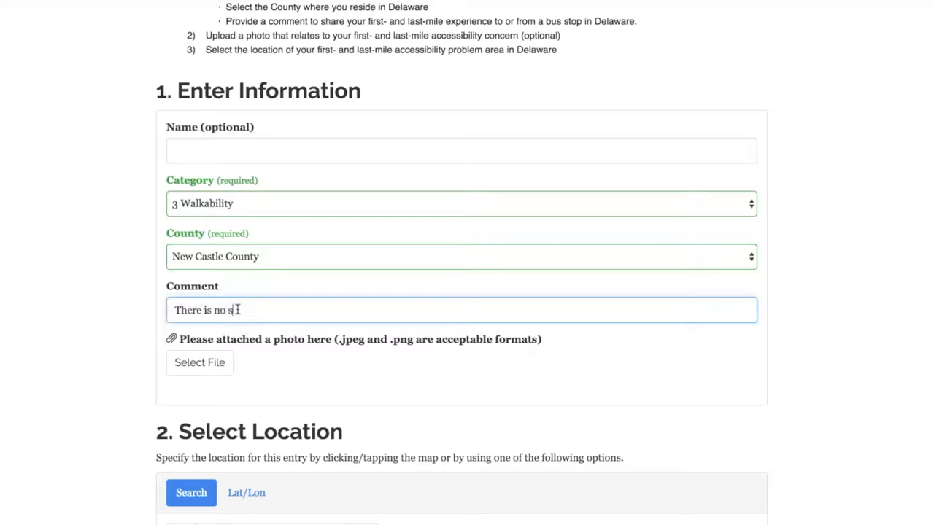
text(idewalk leadig)
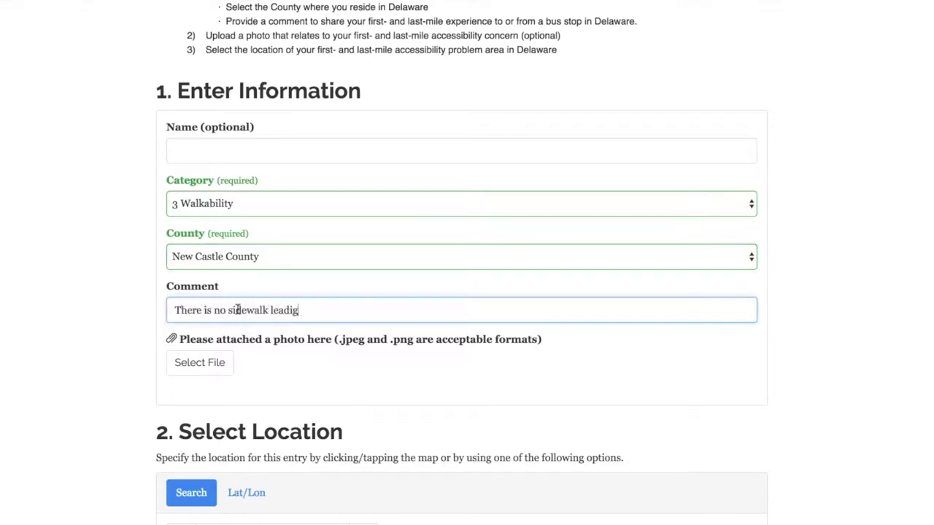
text(ng up to the bus)
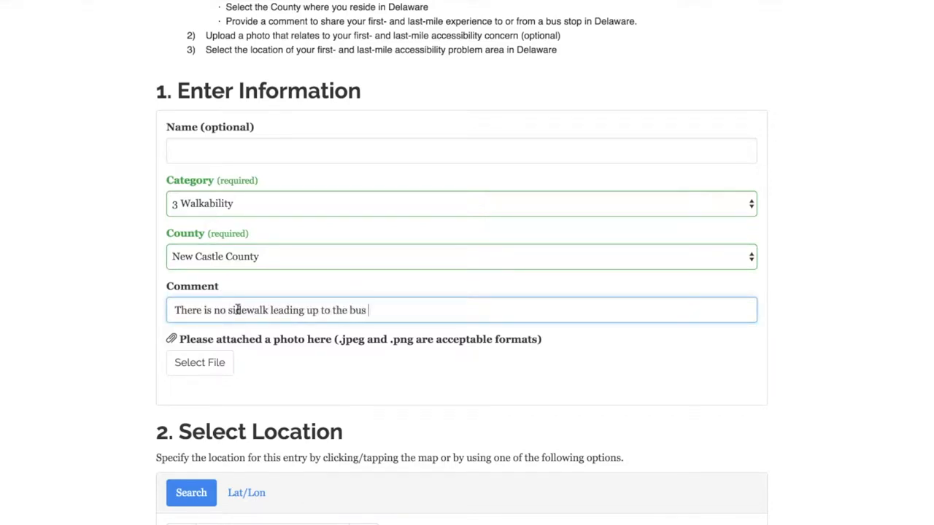
text(stop.)
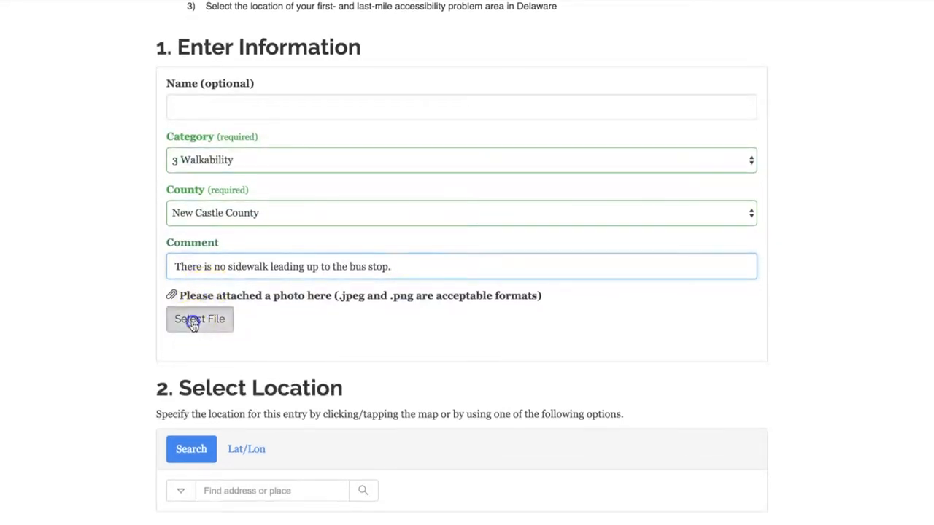
- Attach the photo Bus Stop Issue.JPG from Downloads to the entry
click(200, 319)
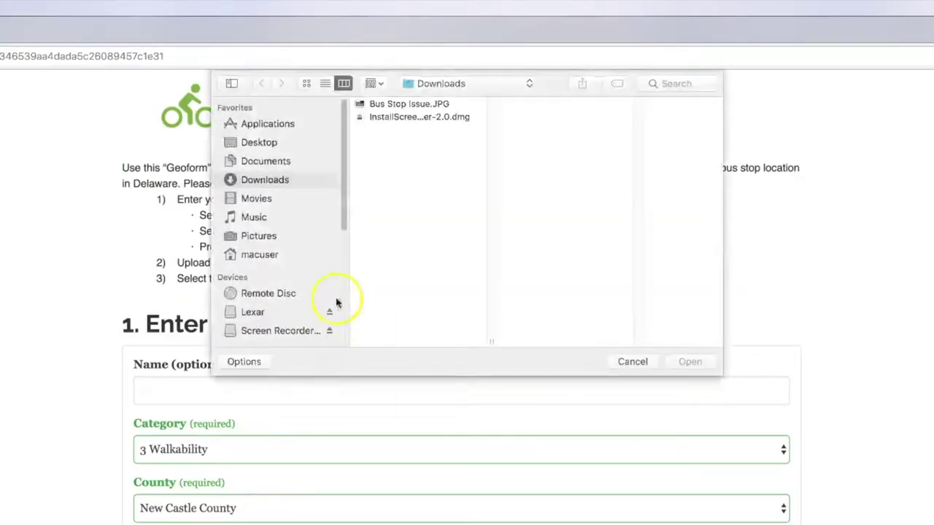
click(409, 103)
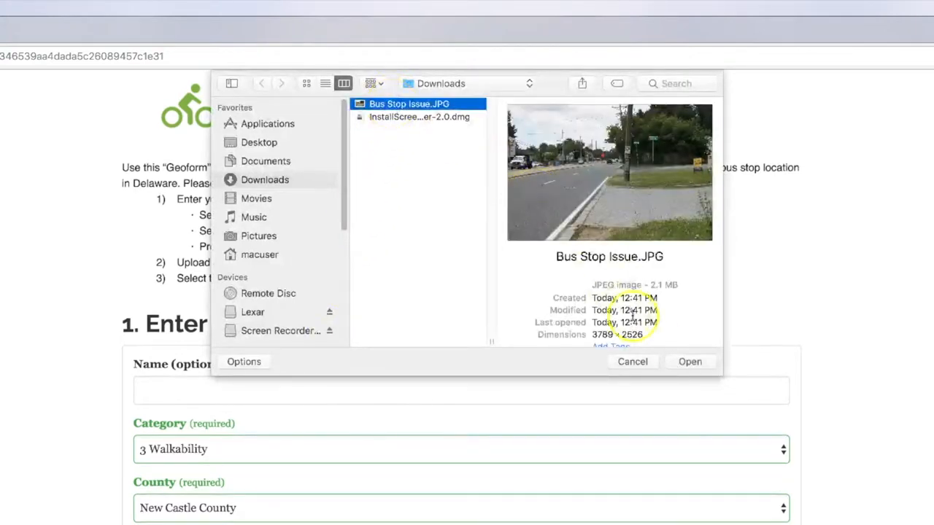
click(689, 362)
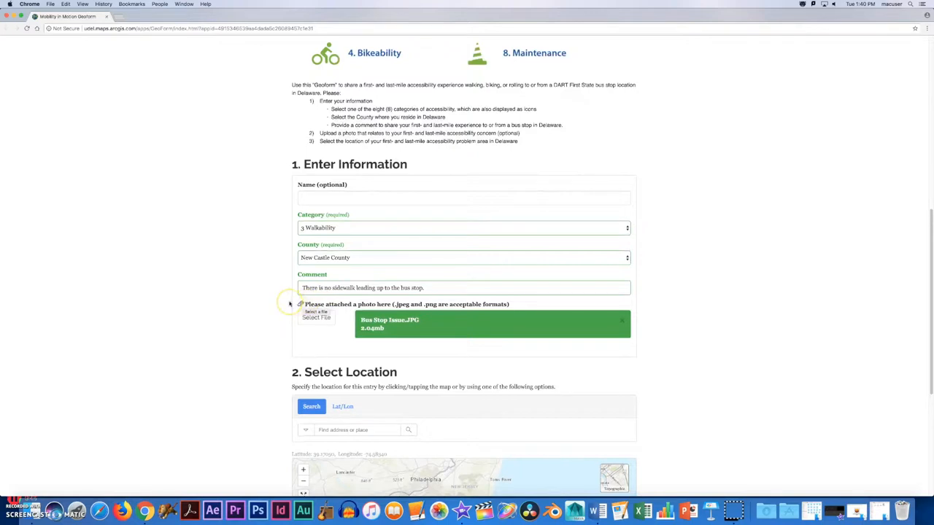
- Search 'Kirkwood Highway and Rose Cir' and pick the Kirkwood Hwy & Rose Cir, Newark match
scroll(down, 3)
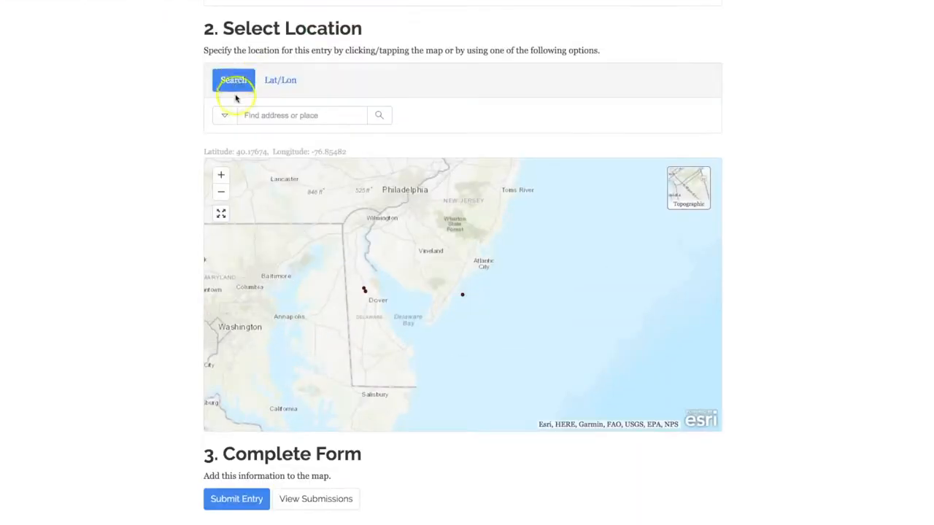
text(K)
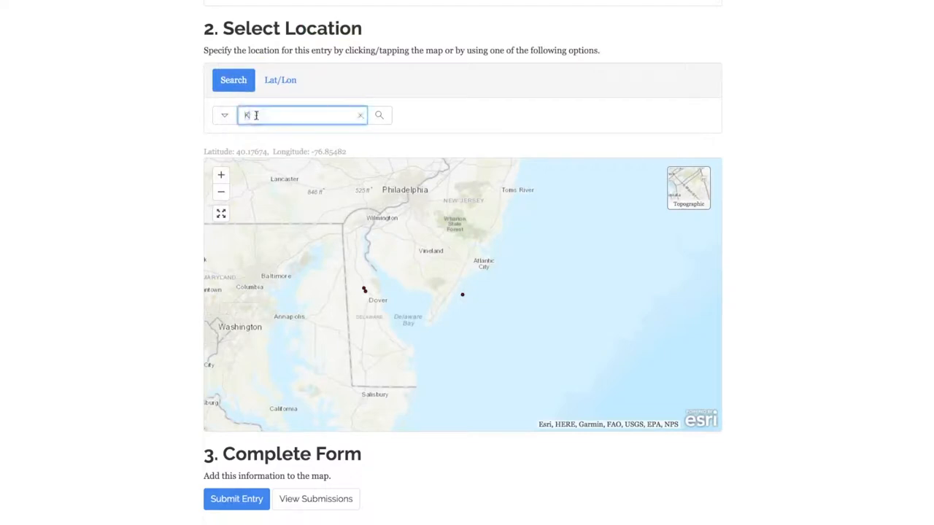
text(Kirkwood Highway)
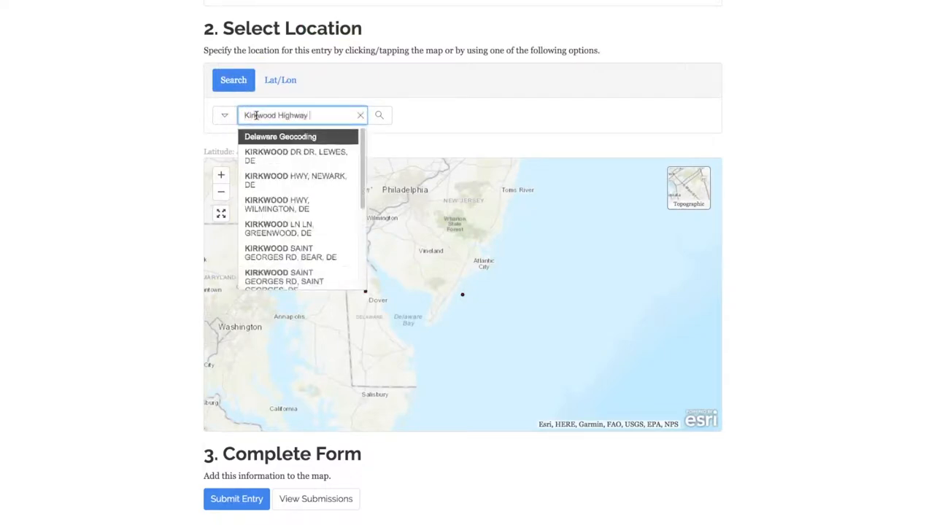
text(and Rose Cir)
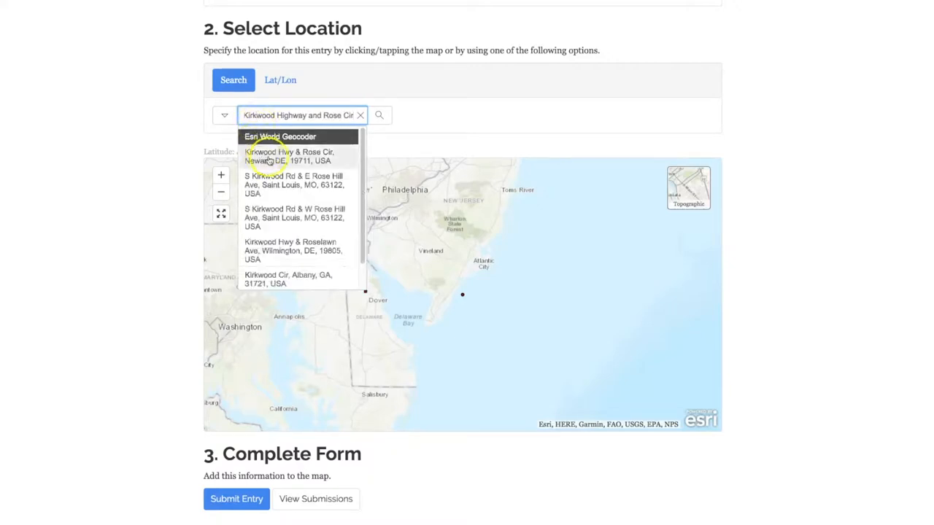
click(290, 156)
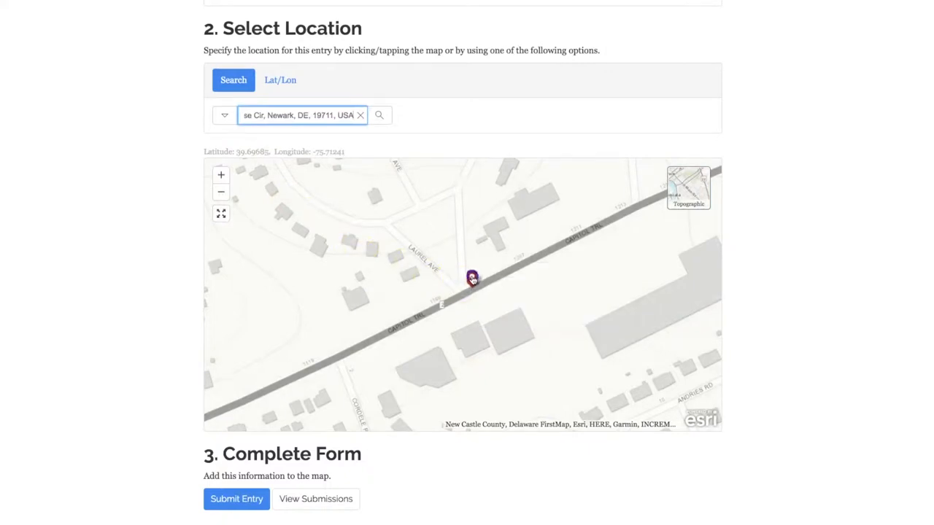
- Drop the location pin just north of the road, then submit the entry
click(508, 248)
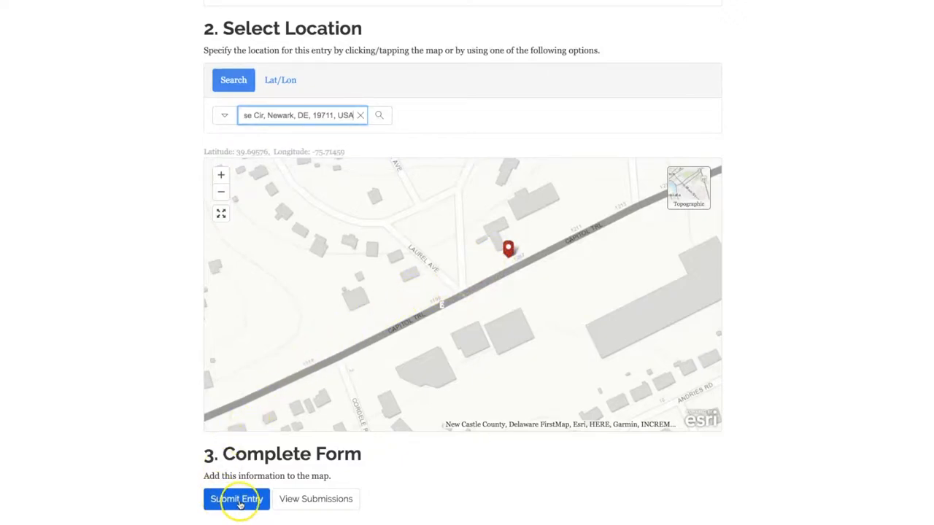
click(235, 499)
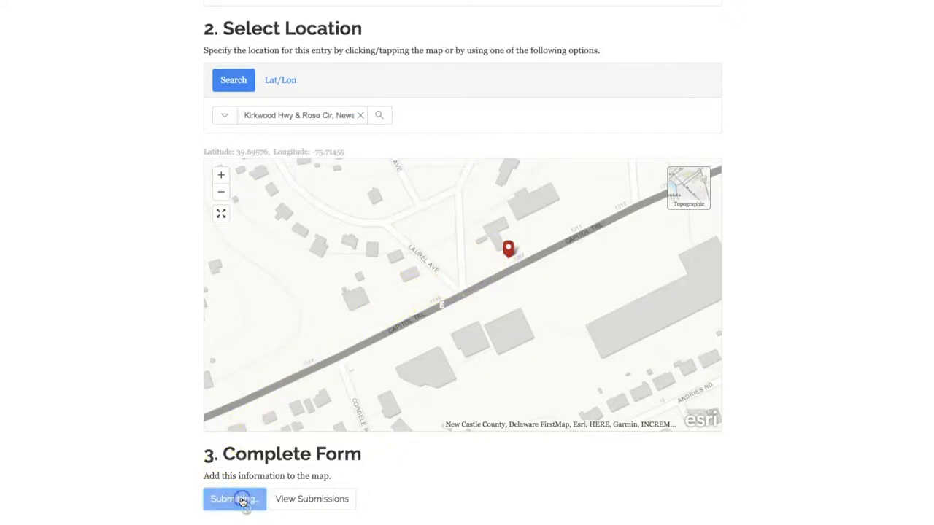